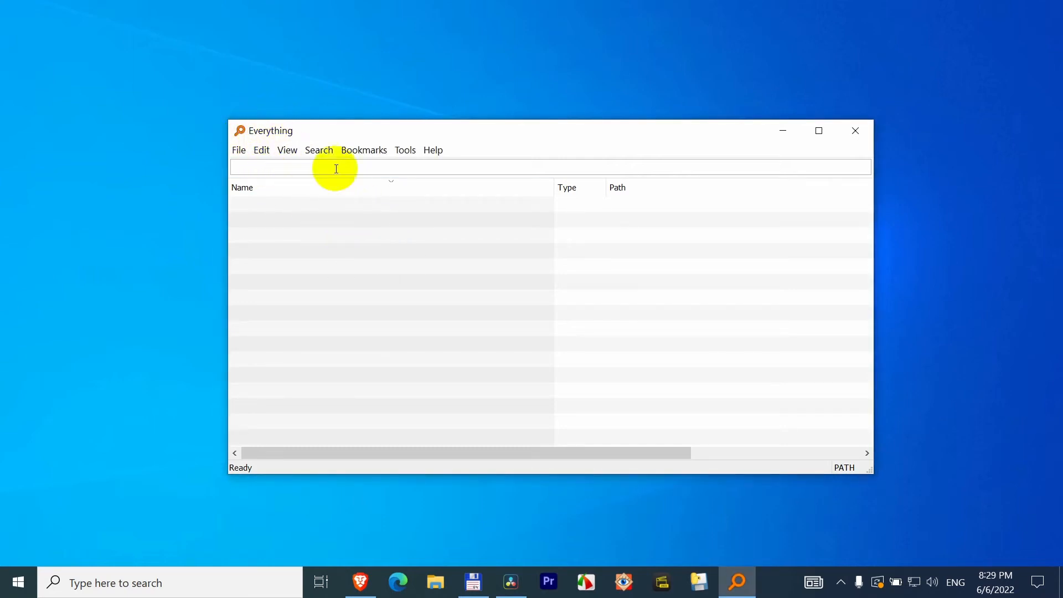
pyautogui.moveTo(312, 266)
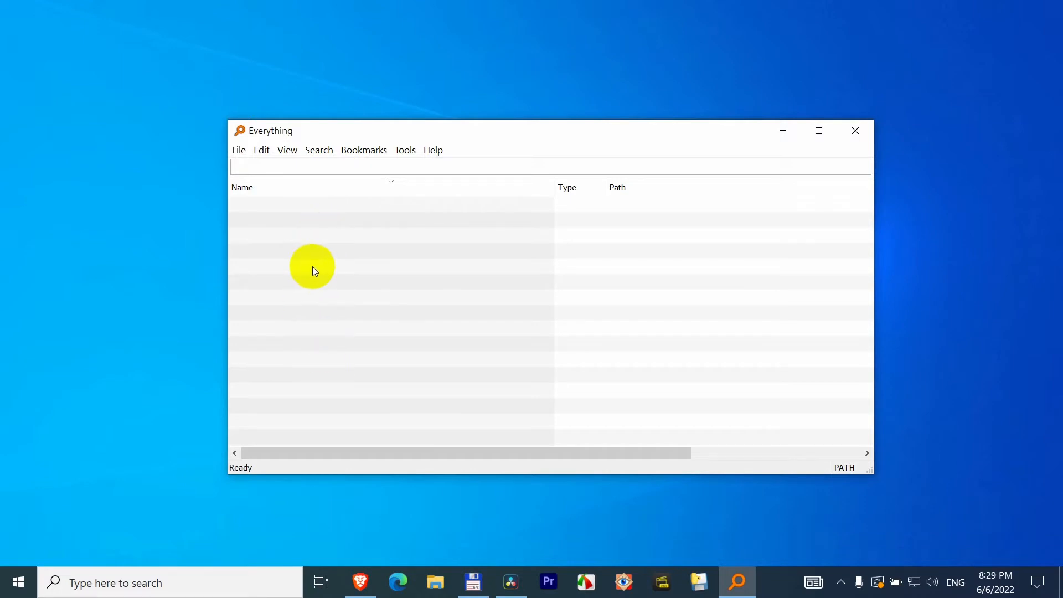
# - Toggle 'Automatically remove offline volumes' off and back on in NTFS index options, then confirm
pyautogui.click(405, 150)
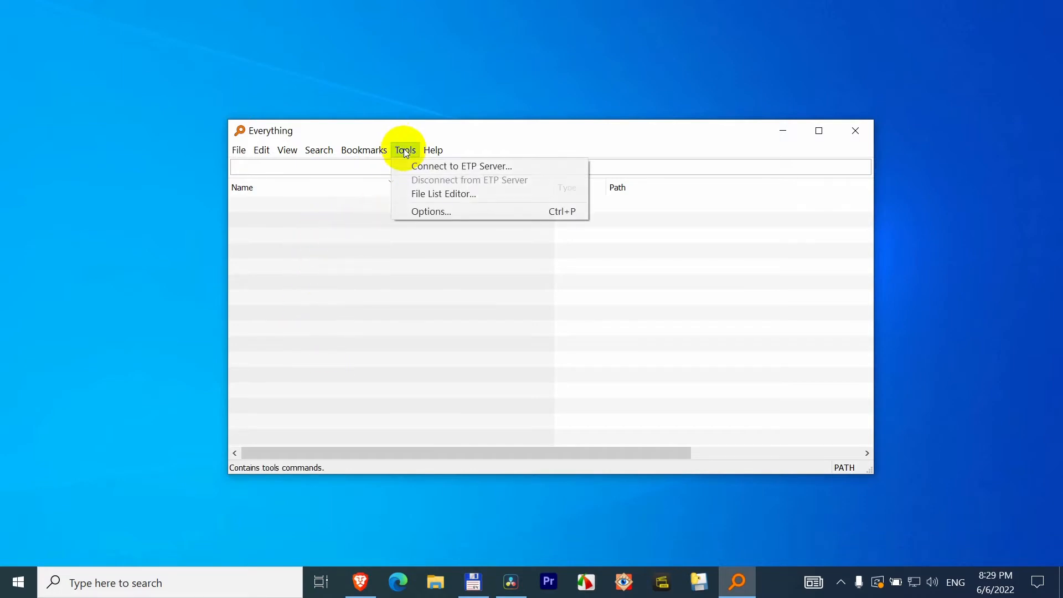
pyautogui.moveTo(429, 211)
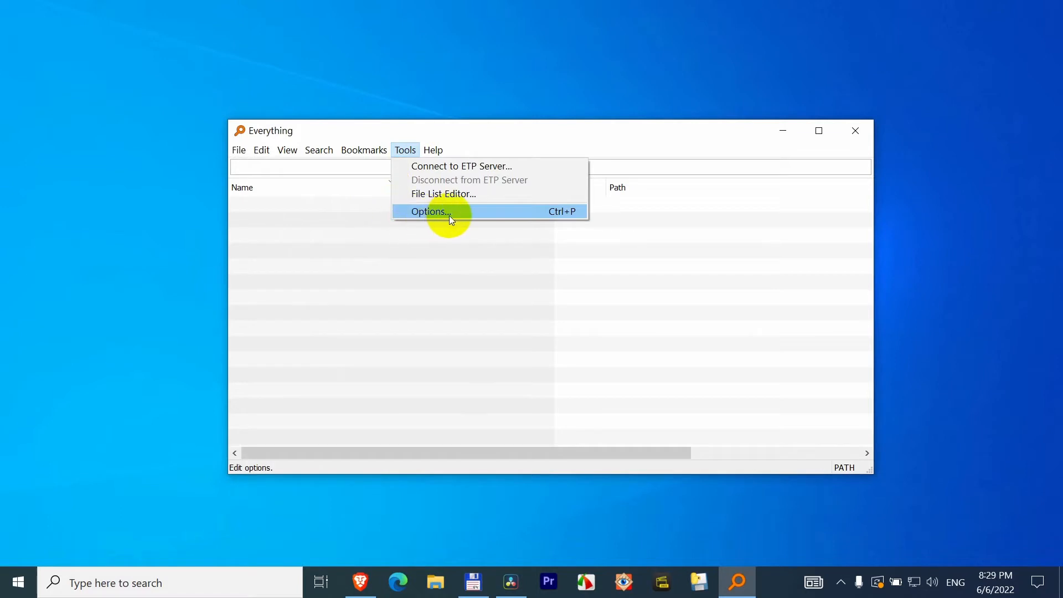
pyautogui.click(429, 211)
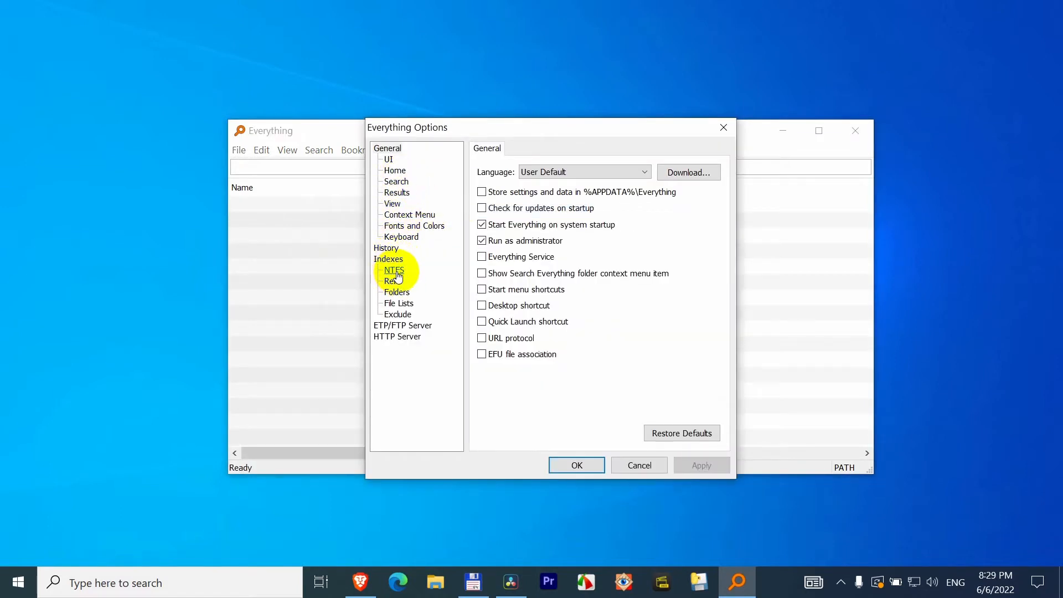
pyautogui.click(393, 270)
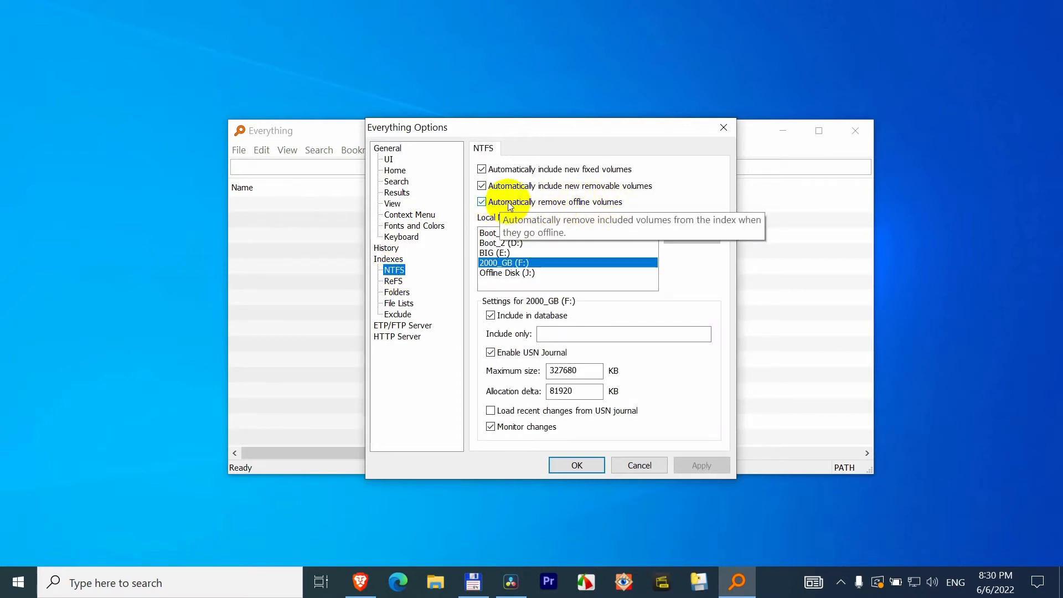
pyautogui.click(482, 201)
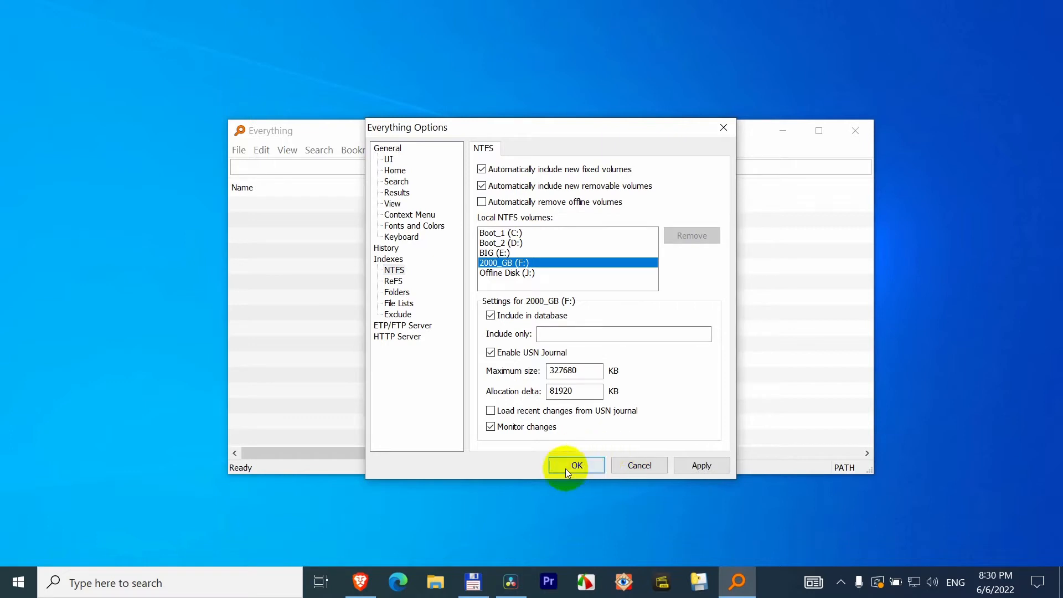
pyautogui.click(481, 201)
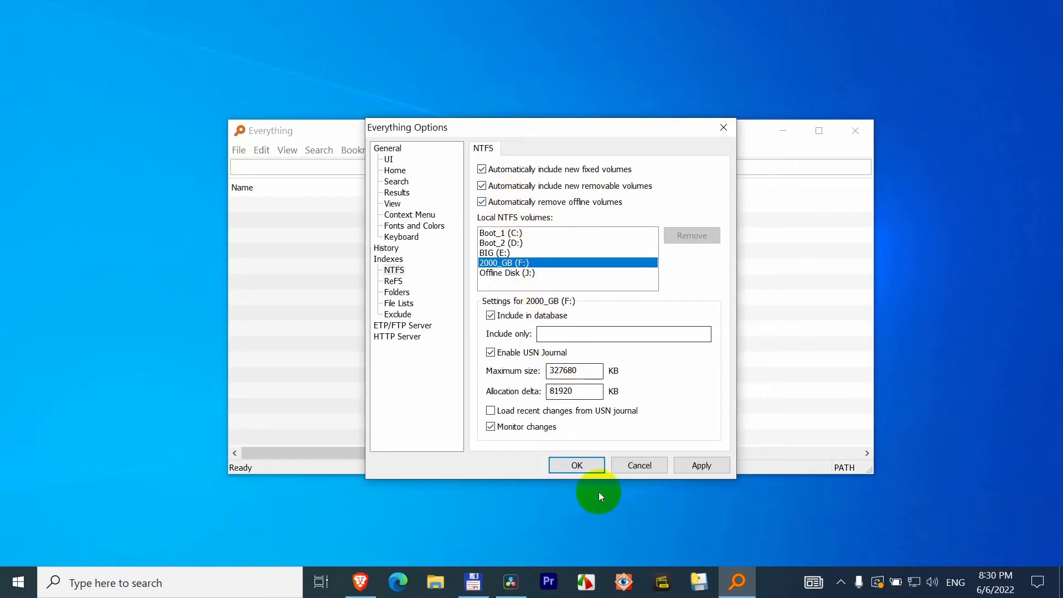
pyautogui.moveTo(509, 213)
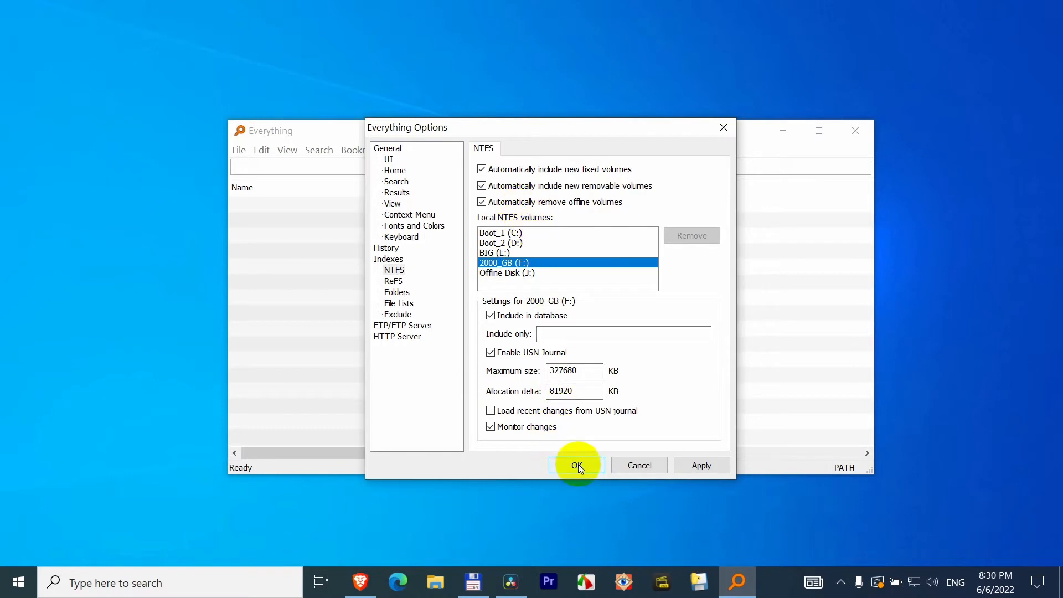
pyautogui.click(576, 466)
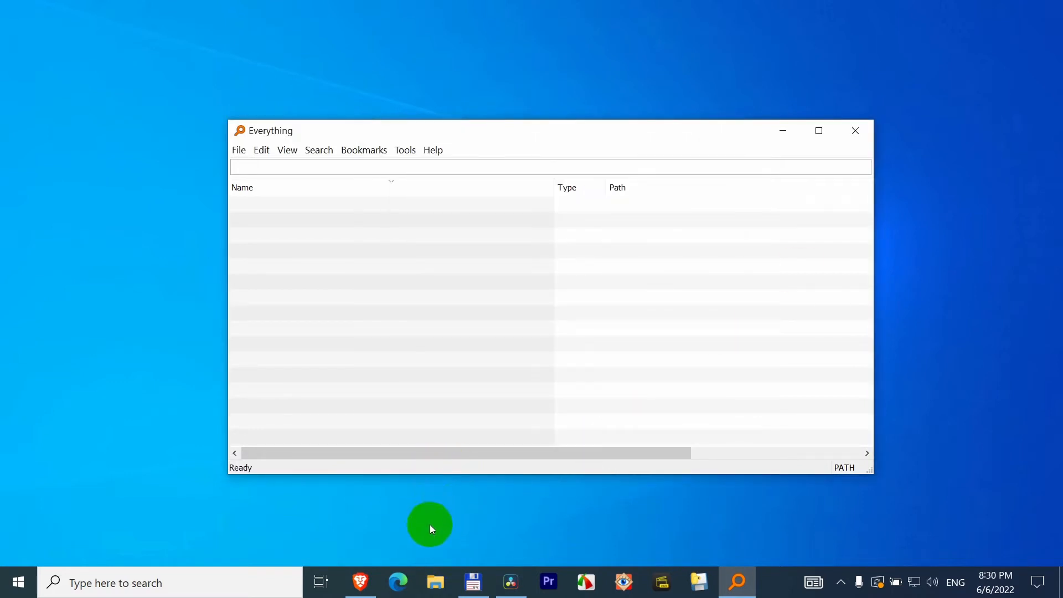
# - Create a new text document on the F: drive and name it testtest
pyautogui.click(435, 582)
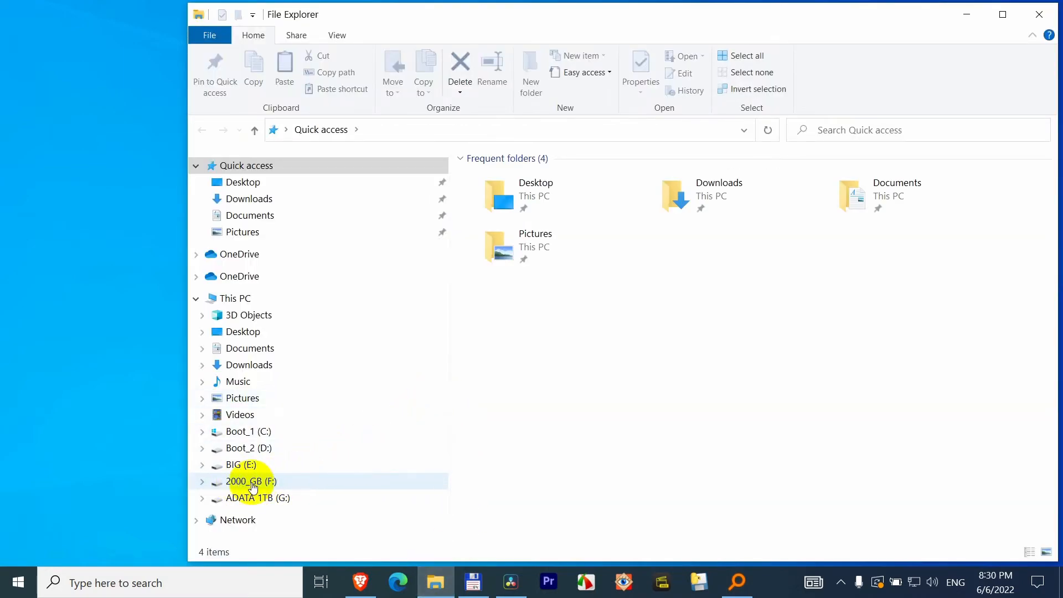
pyautogui.rightClick(542, 448)
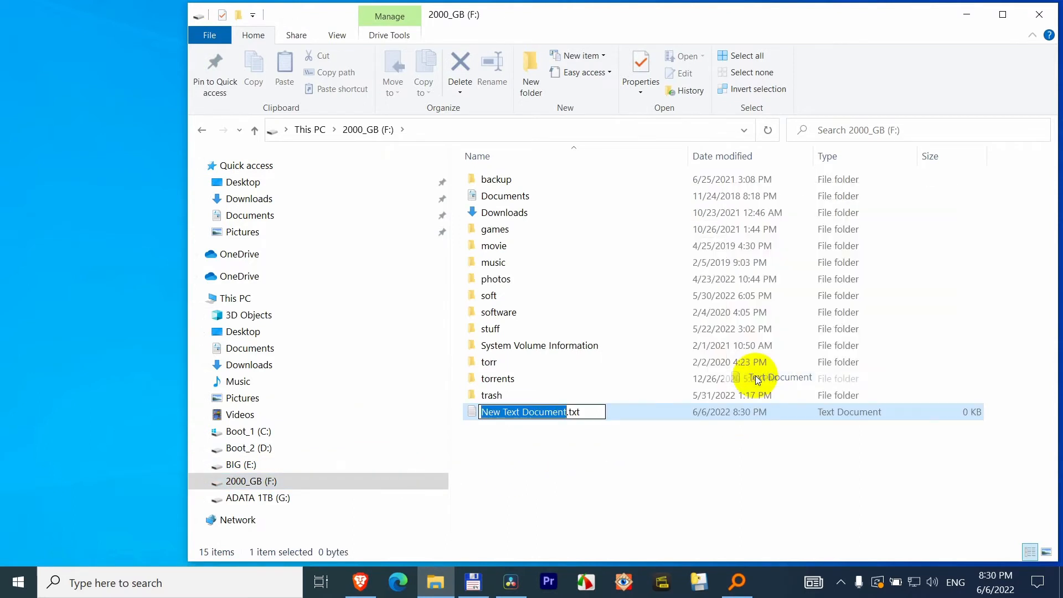
pyautogui.write('testtest.txt')
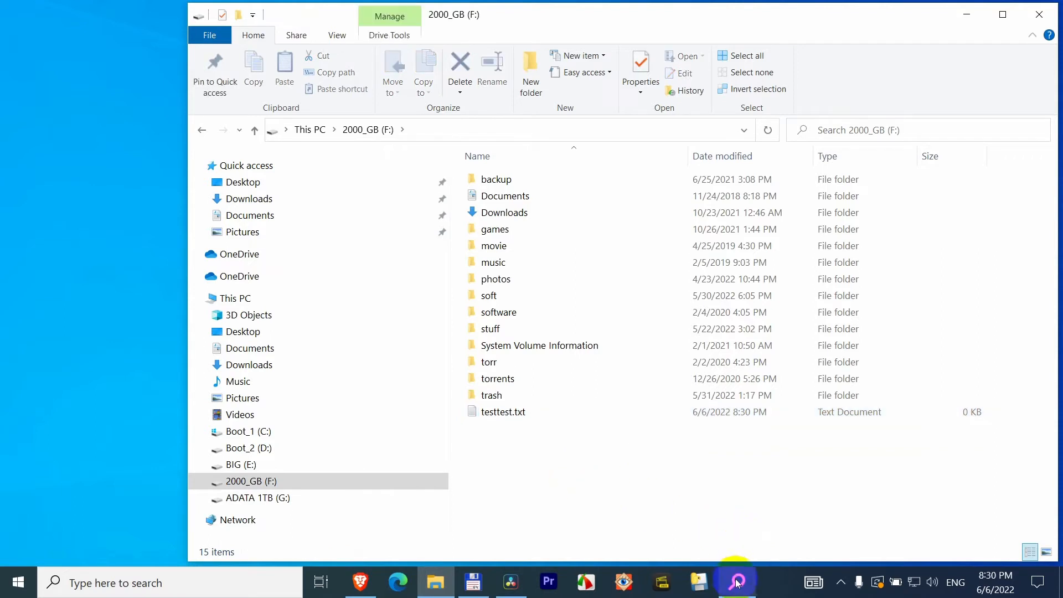
# - Search Everything for 'testtes' and select the testtest.txt result on F:
pyautogui.click(736, 581)
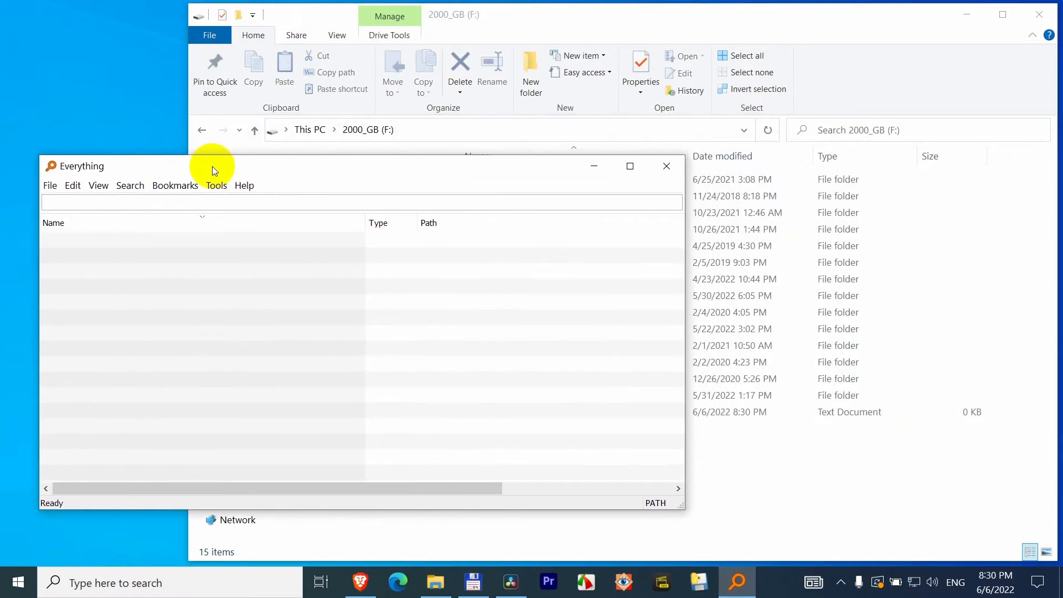
pyautogui.write('testtest')
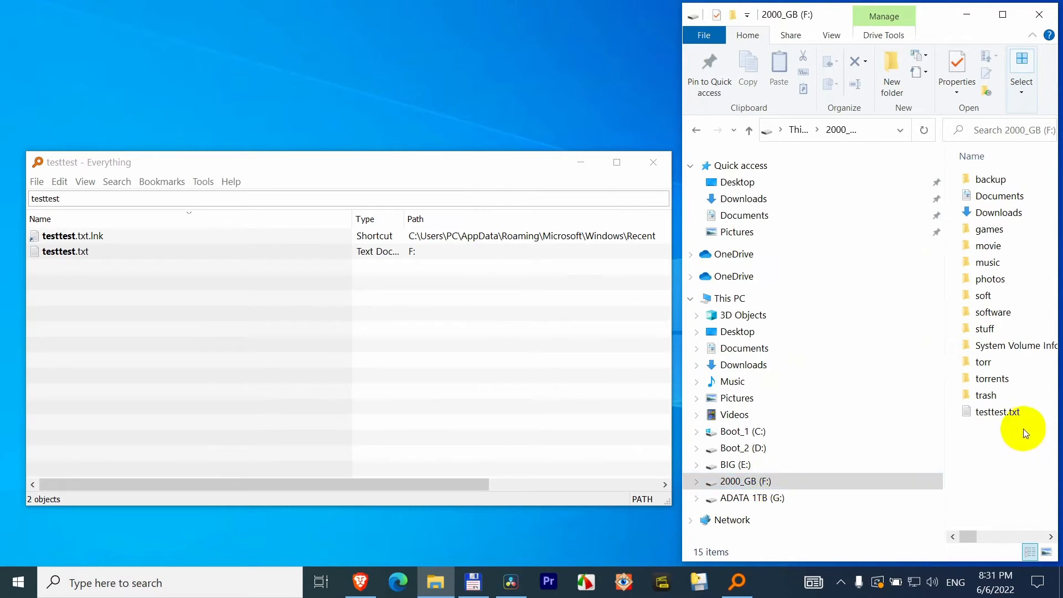
pyautogui.click(996, 412)
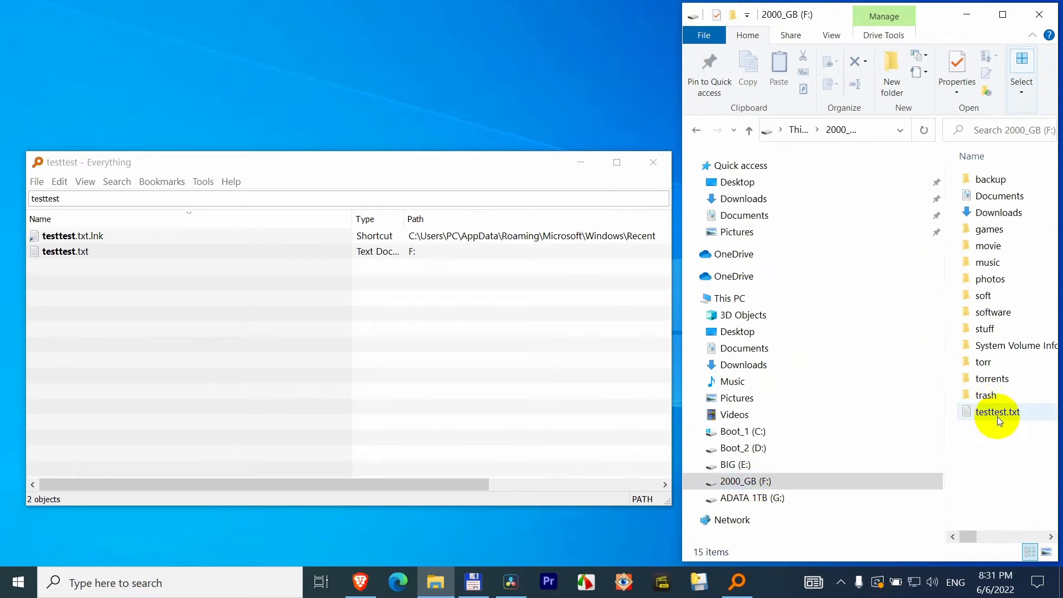
pyautogui.click(745, 481)
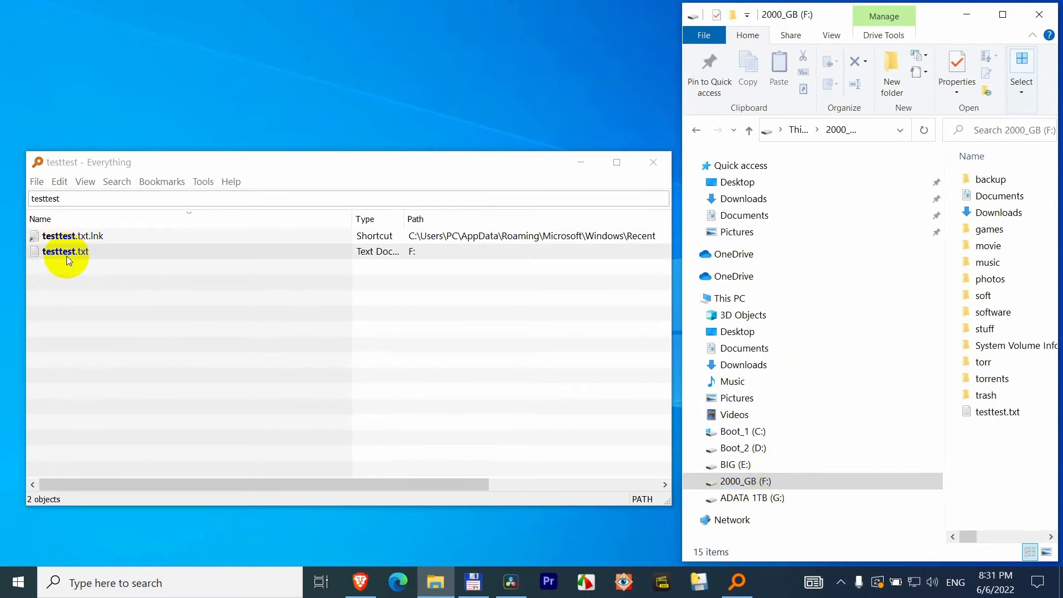
pyautogui.moveTo(64, 251)
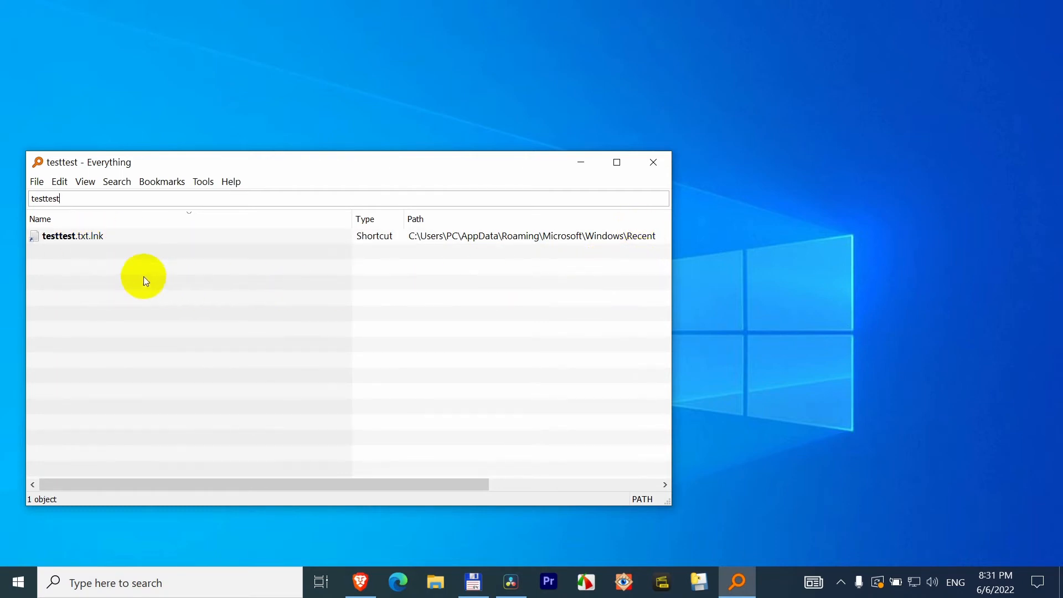
pyautogui.moveTo(183, 319)
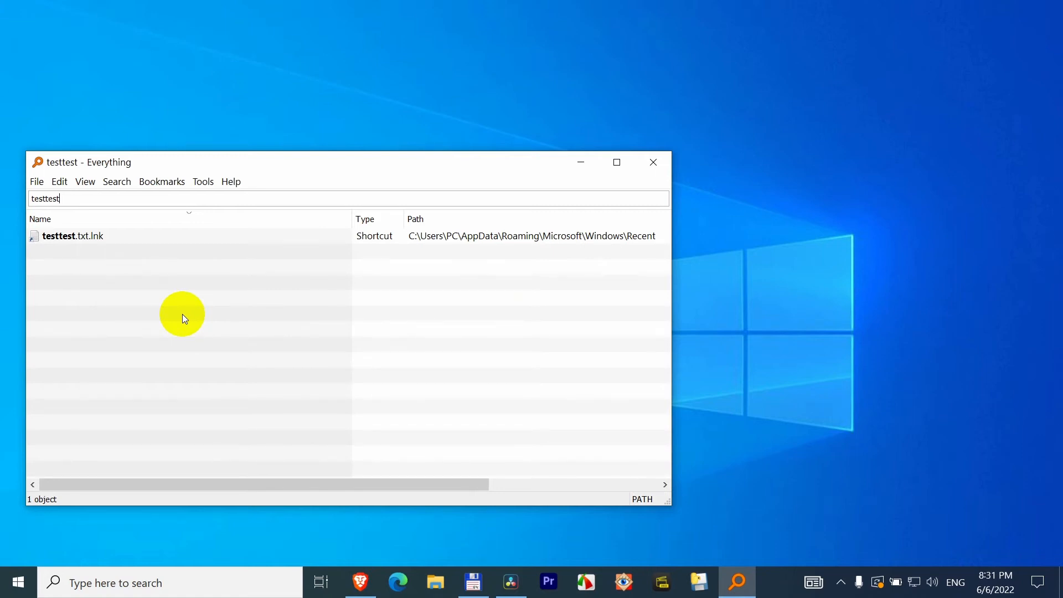
pyautogui.moveTo(63, 517)
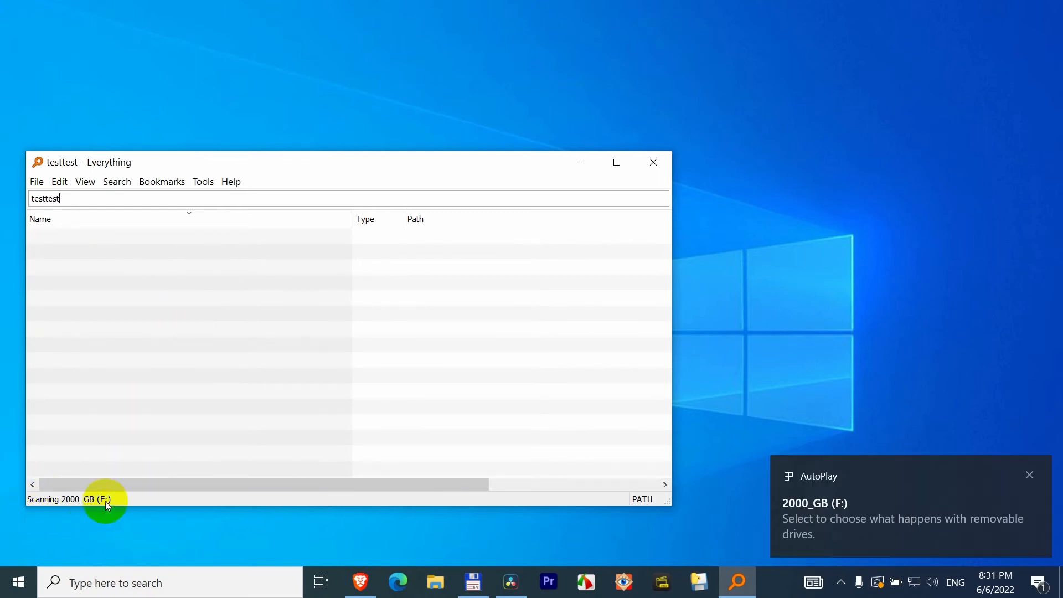
pyautogui.moveTo(67, 504)
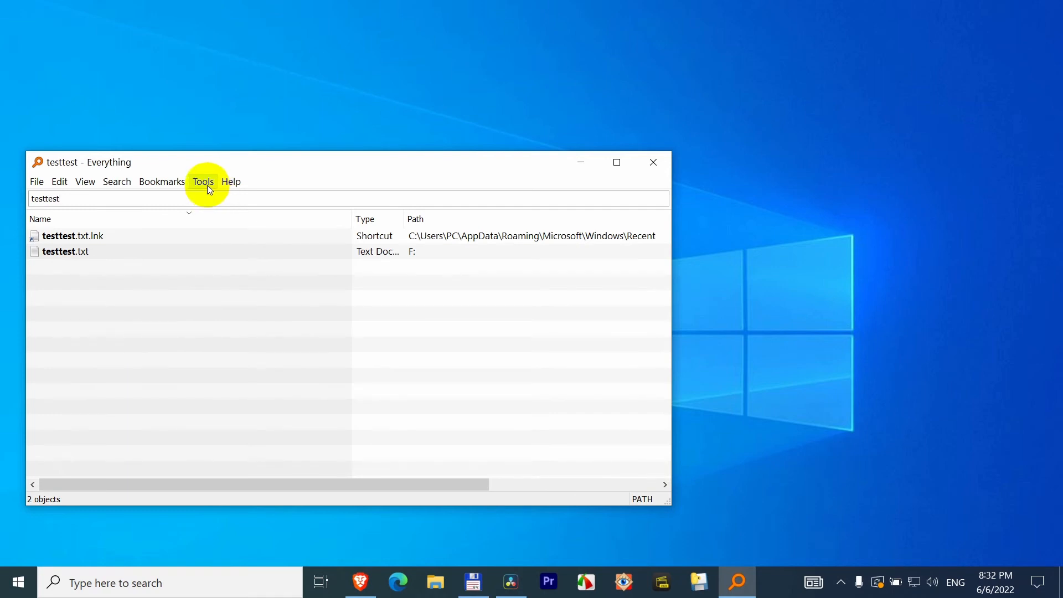
# - Uncheck 'Automatically remove offline volumes' in Everything's options and close the dialog
pyautogui.click(203, 181)
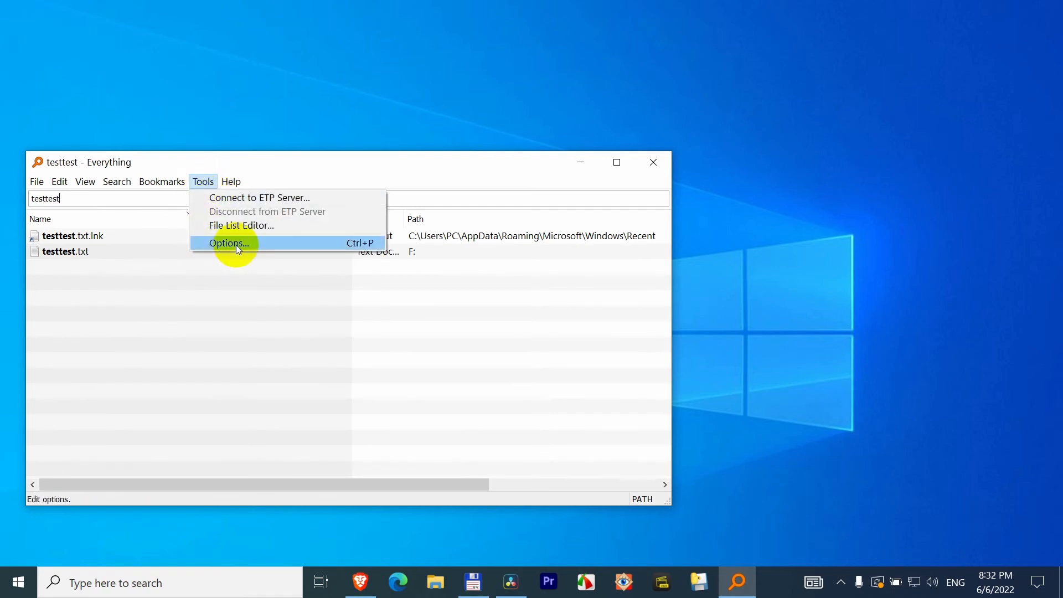
pyautogui.click(229, 242)
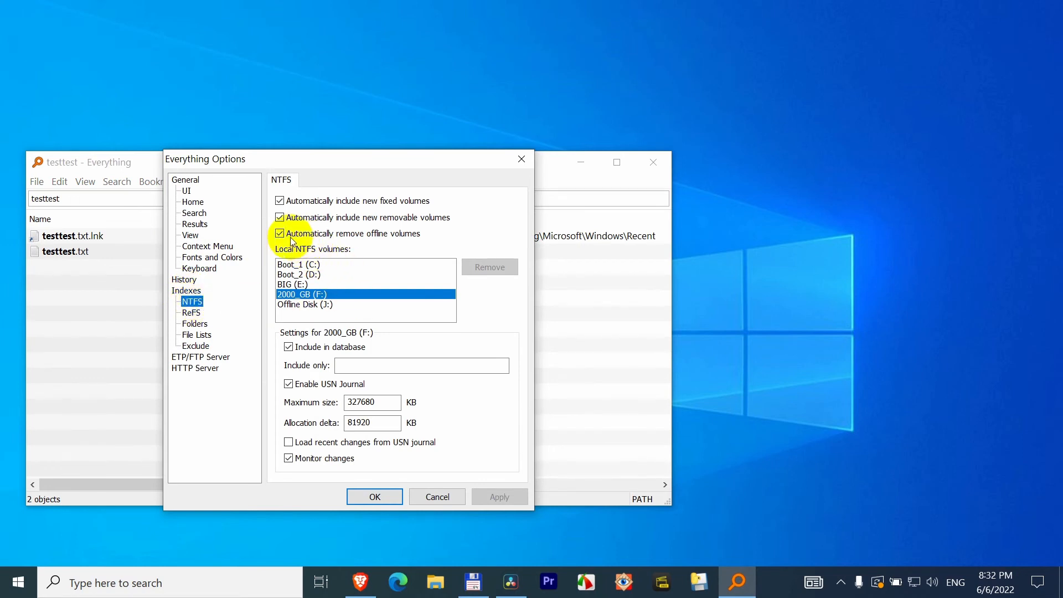
pyautogui.click(279, 233)
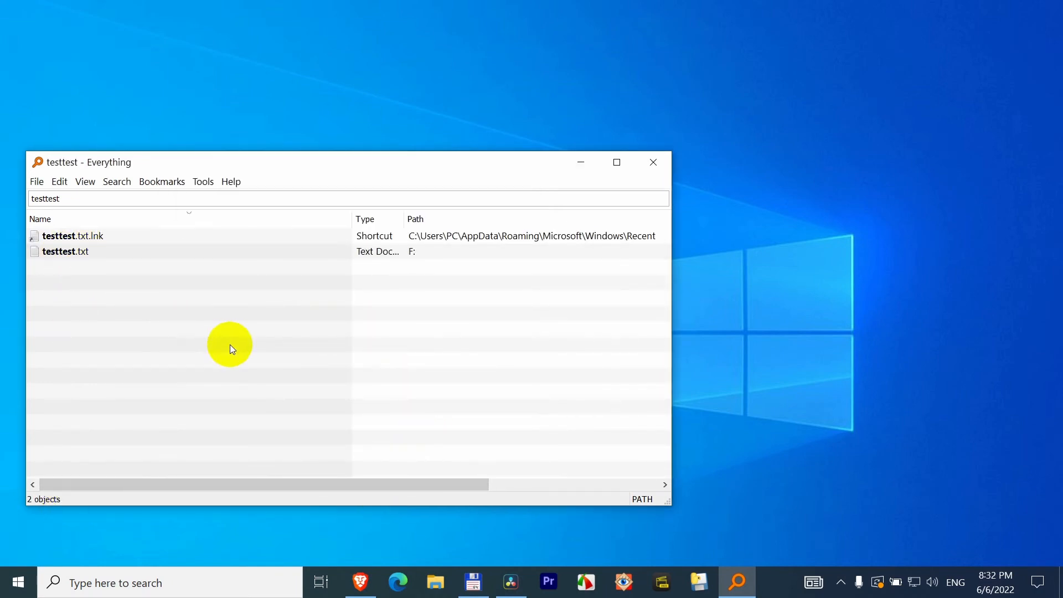
pyautogui.click(45, 198)
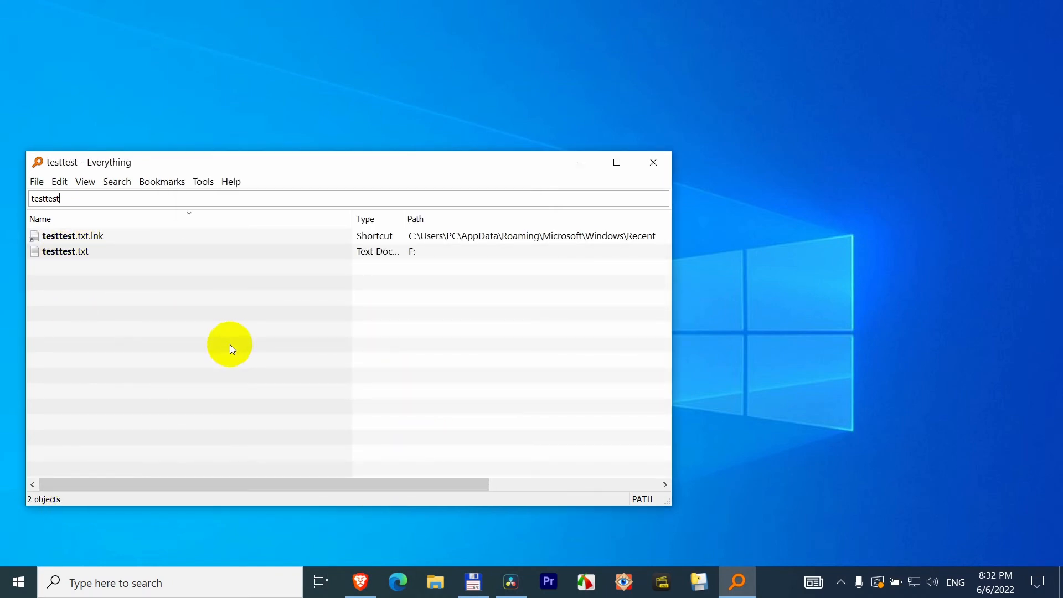
# - Confirm F: is gone from File Explorer while Everything still lists testtest.txt
pyautogui.click(434, 582)
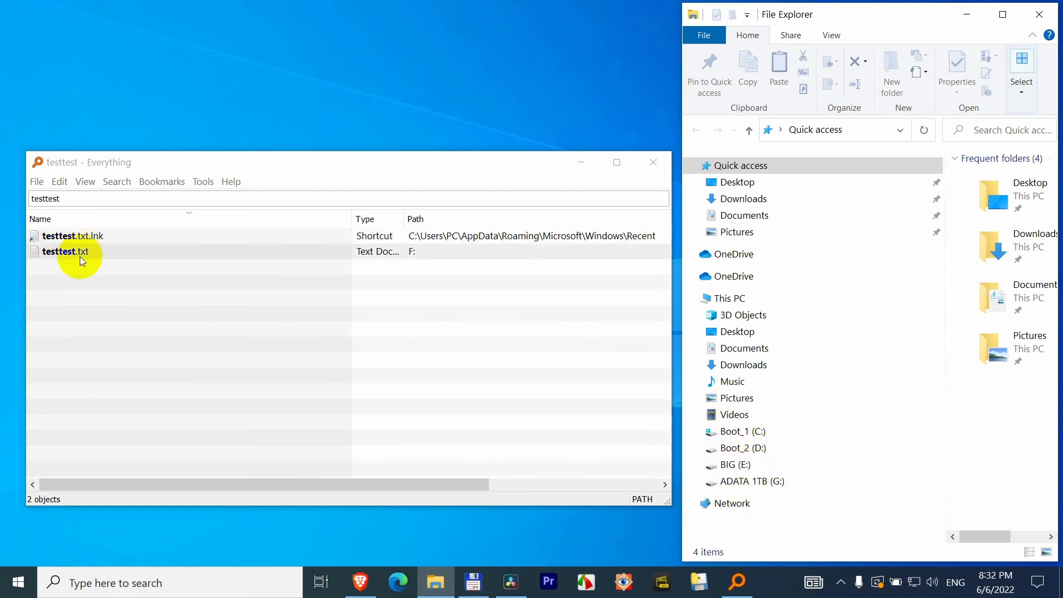
pyautogui.moveTo(61, 251)
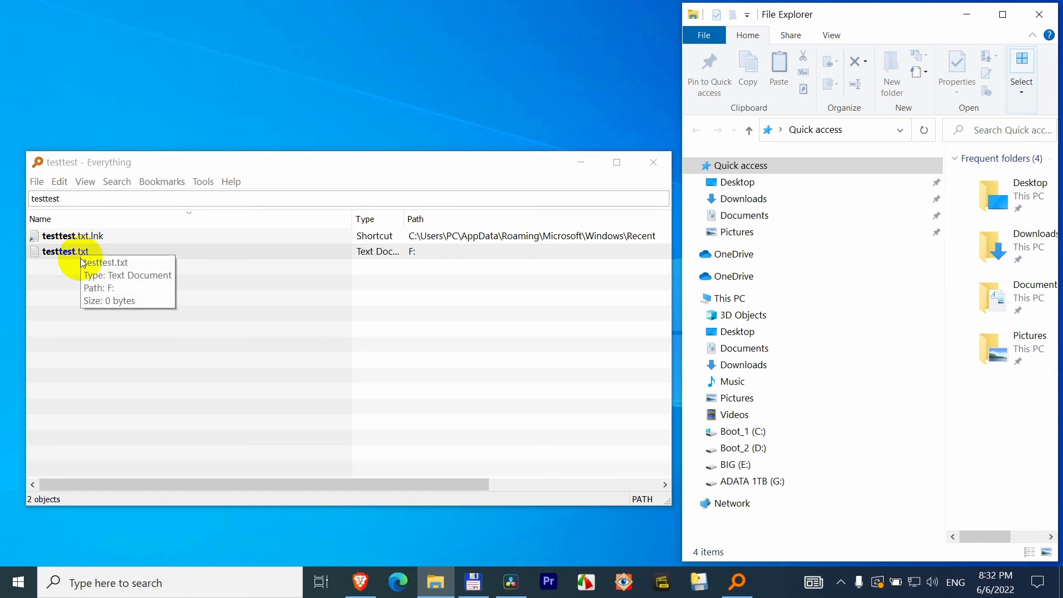
pyautogui.moveTo(88, 256)
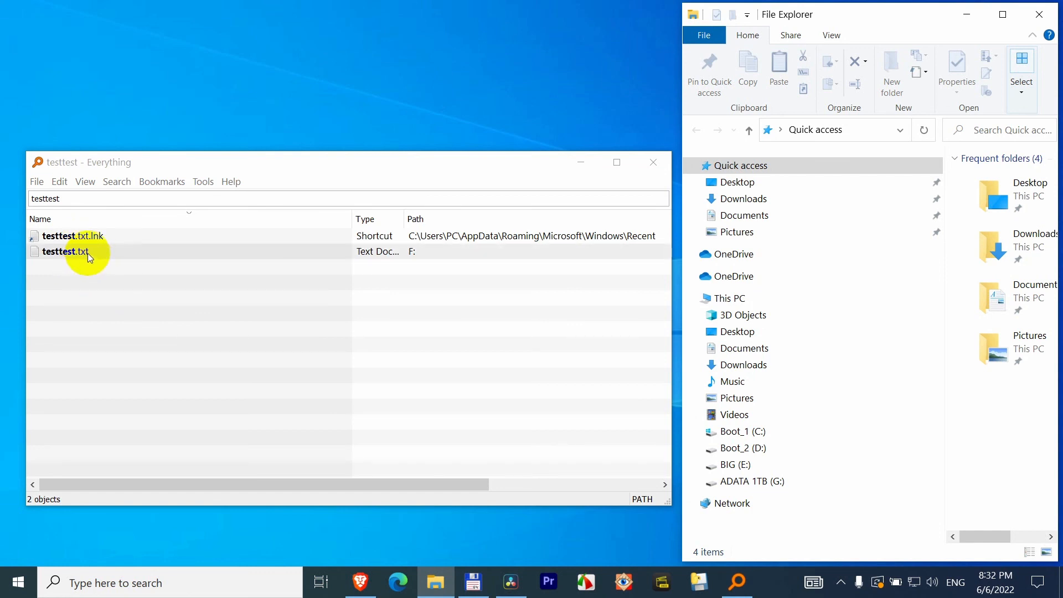
pyautogui.moveTo(73, 254)
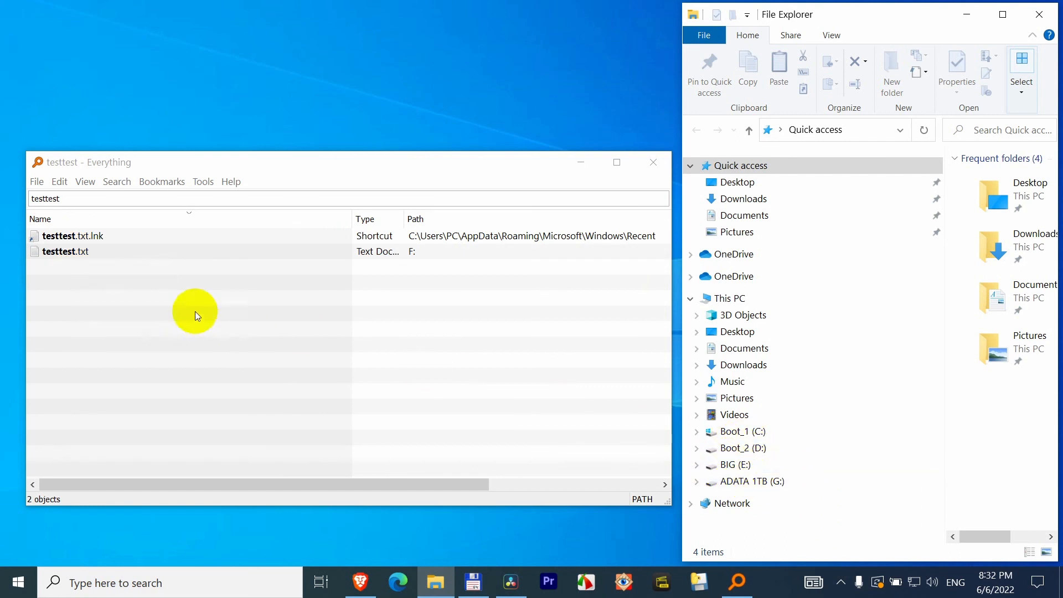
pyautogui.click(69, 235)
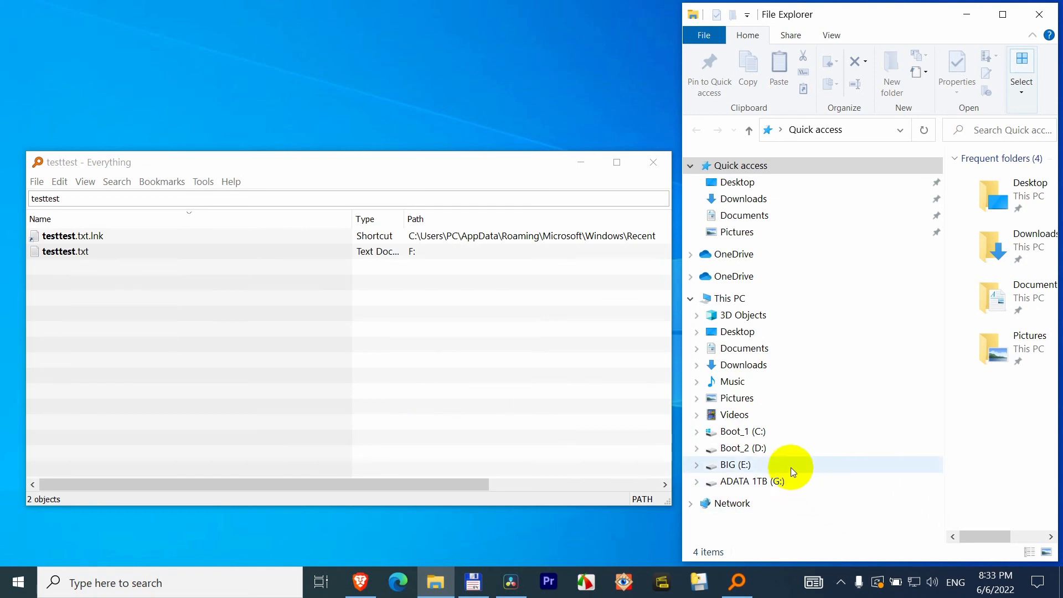
pyautogui.moveTo(422, 427)
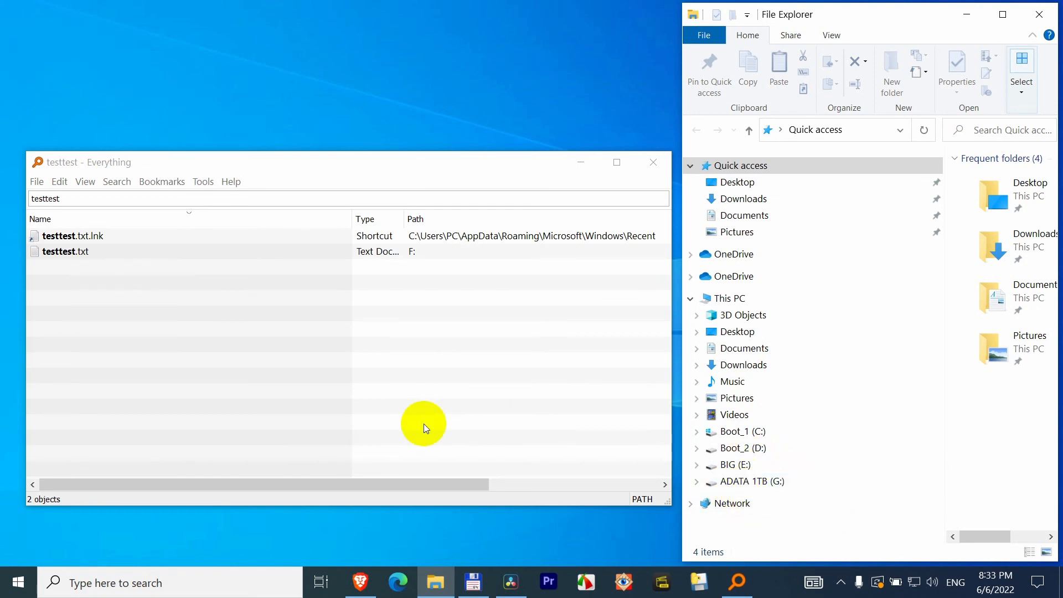